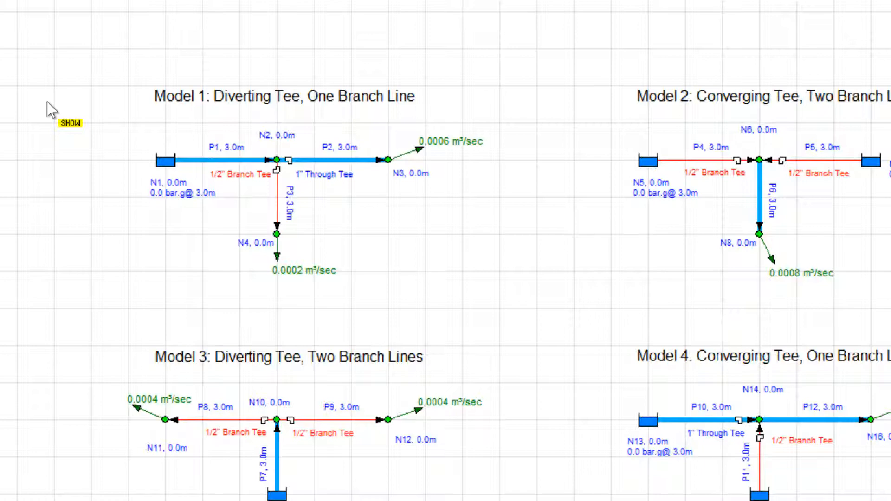
scroll("right", 3)
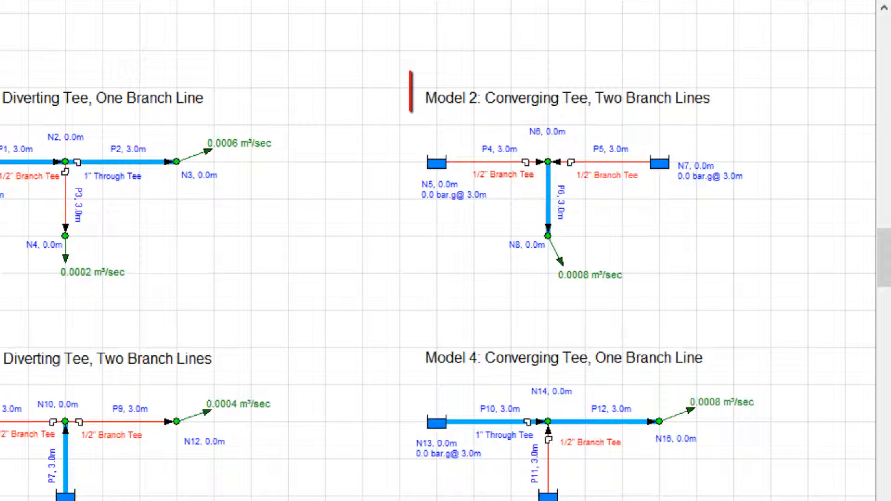